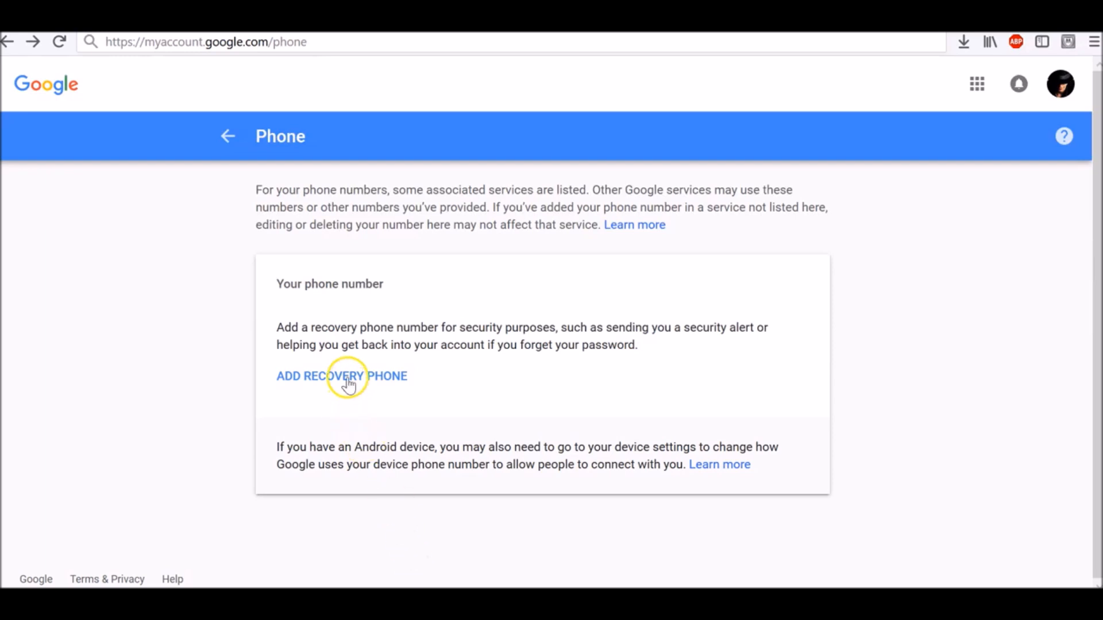
click(341, 375)
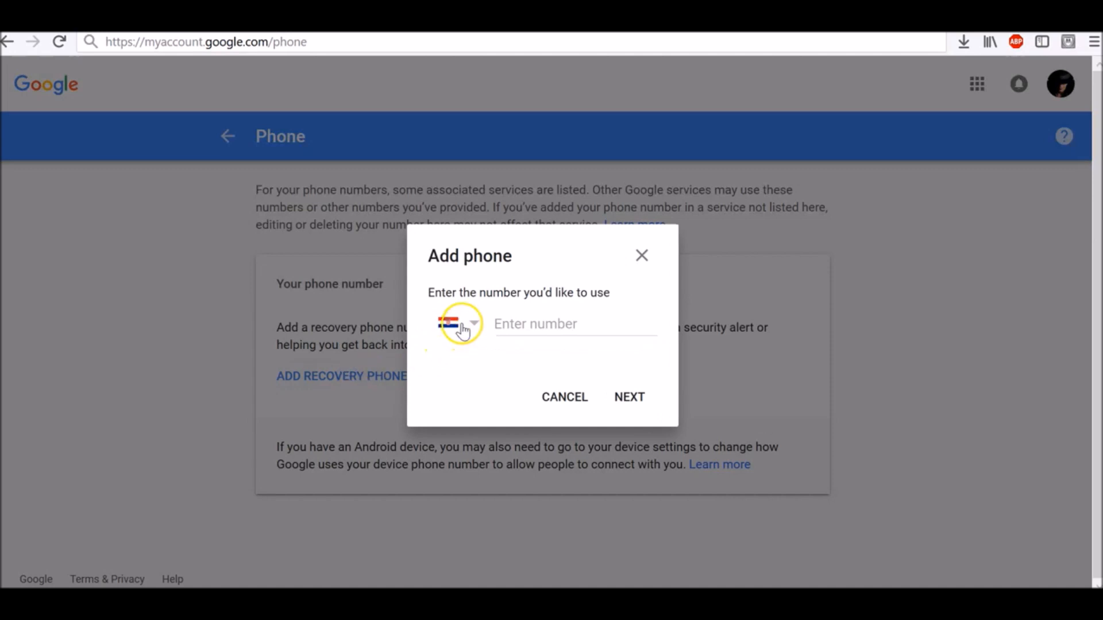
click(460, 324)
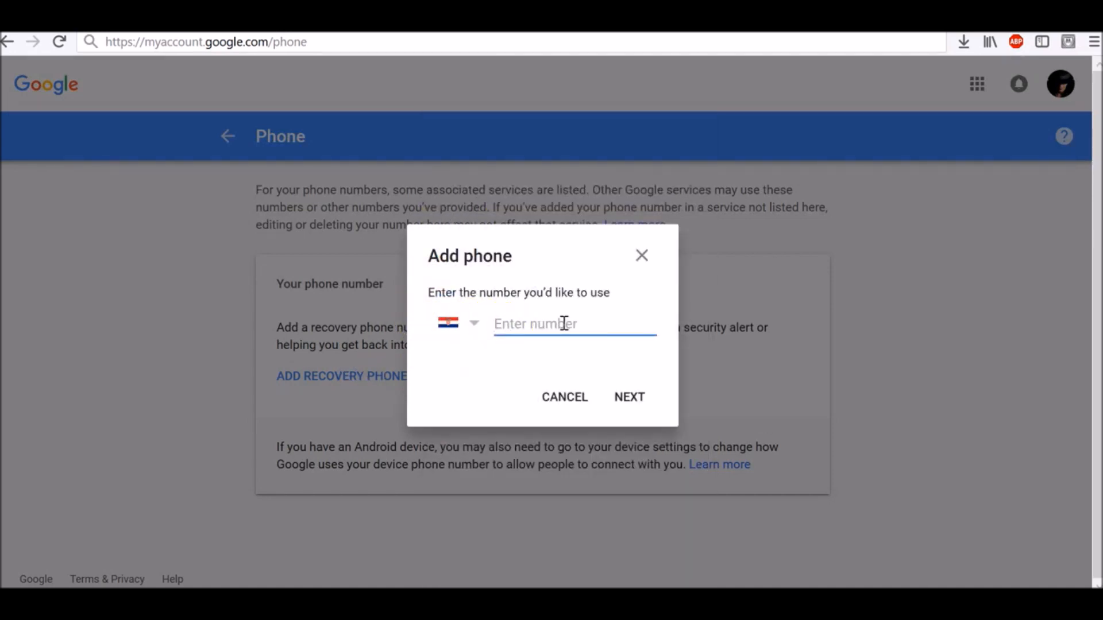
text(91)
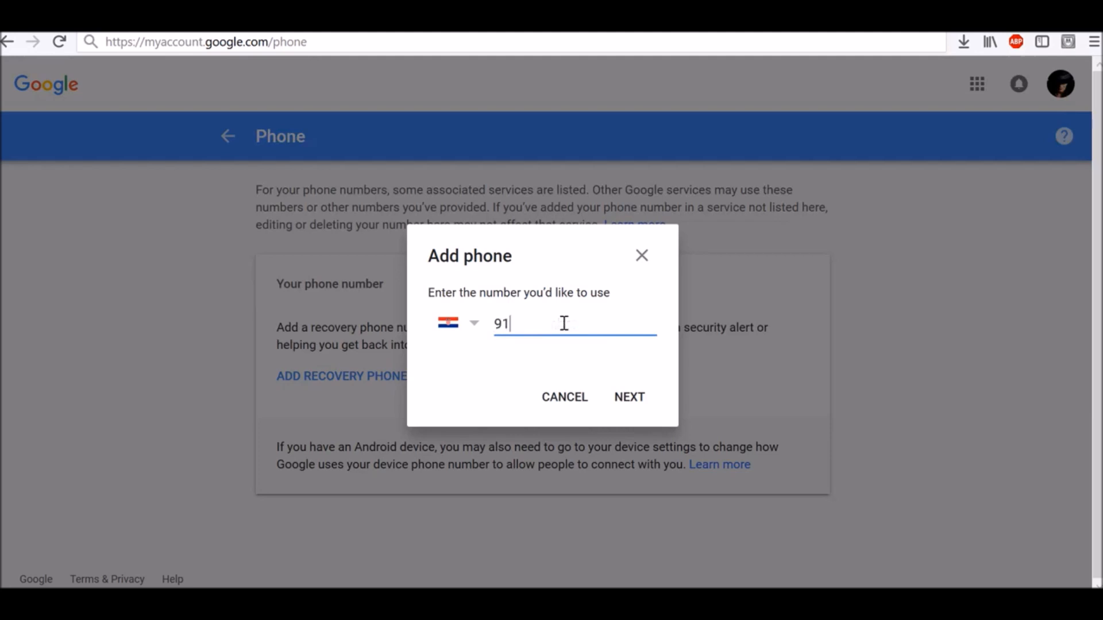
text(7308)
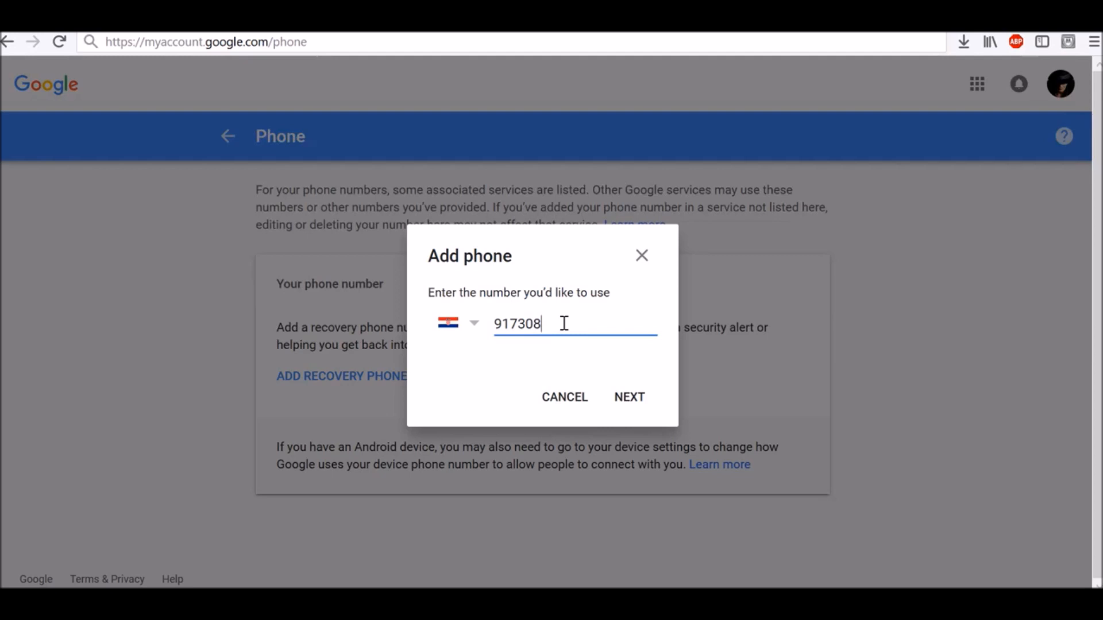
text(763)
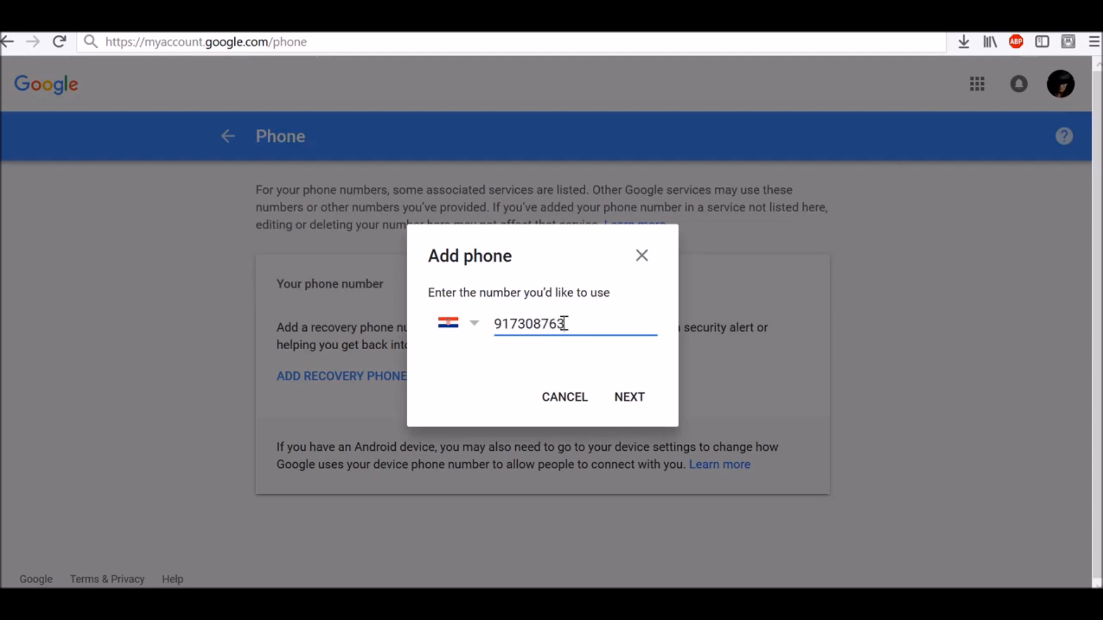
click(628, 396)
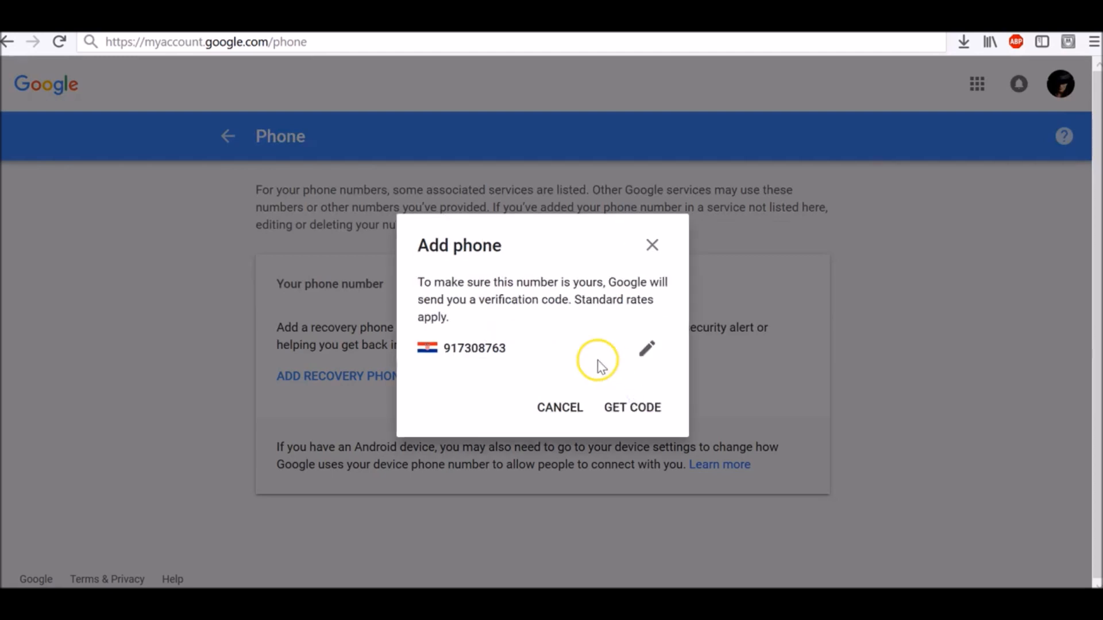
mouse_move(534, 351)
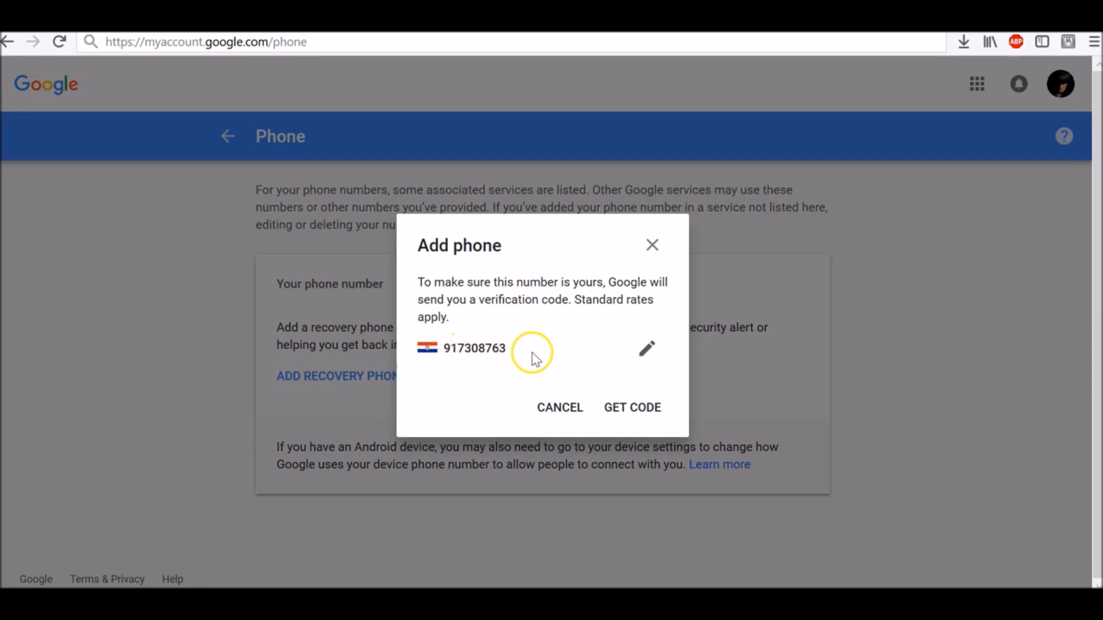
click(631, 407)
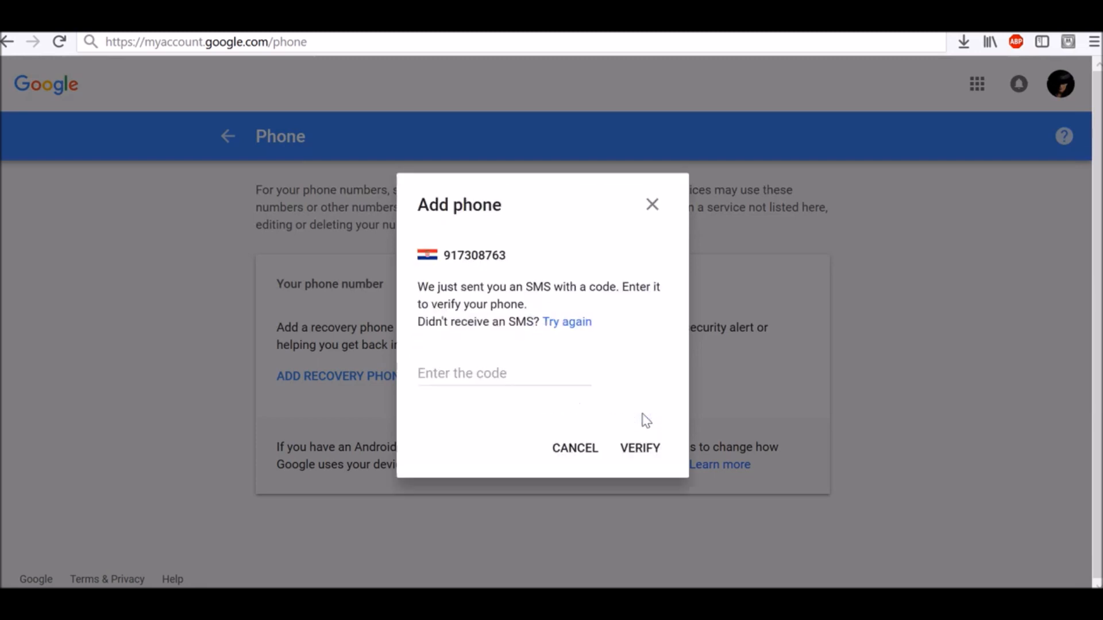
click(477, 372)
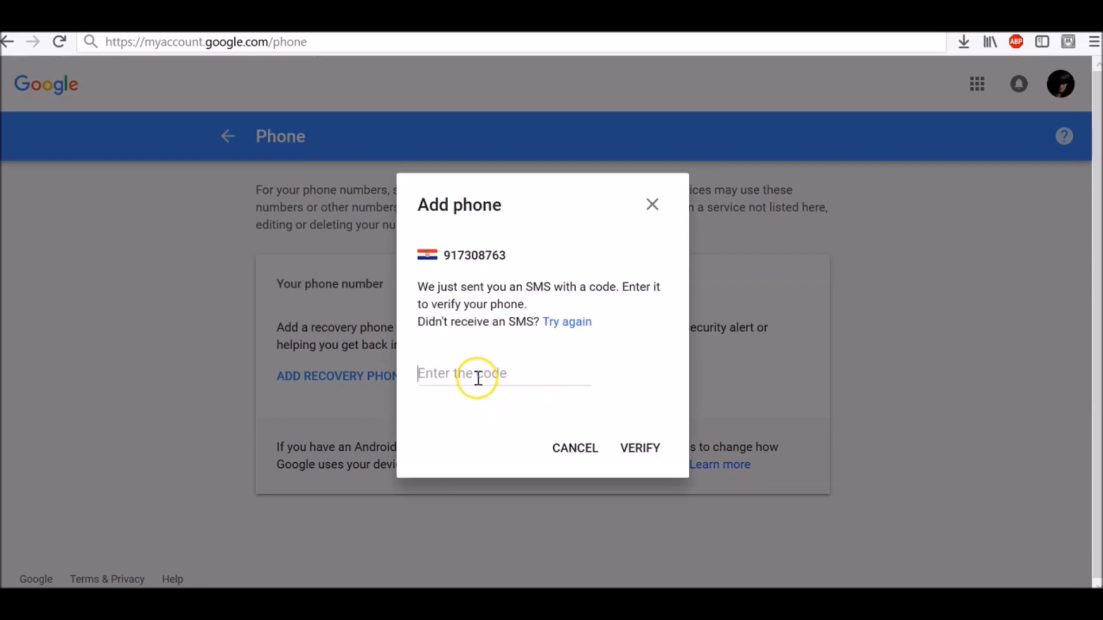
click(503, 373)
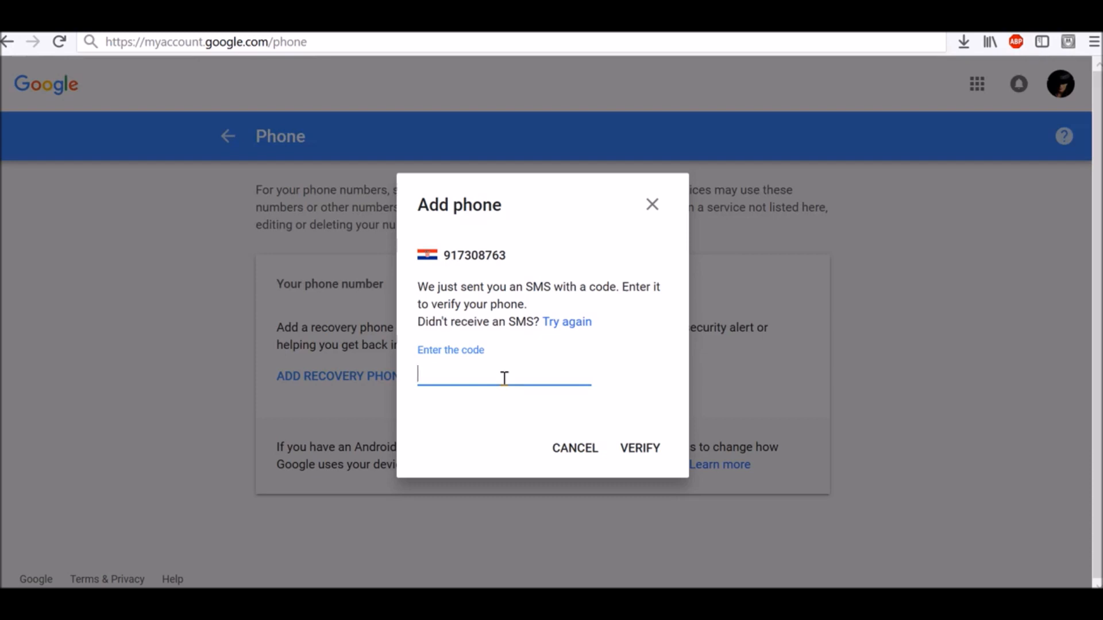
text(546)
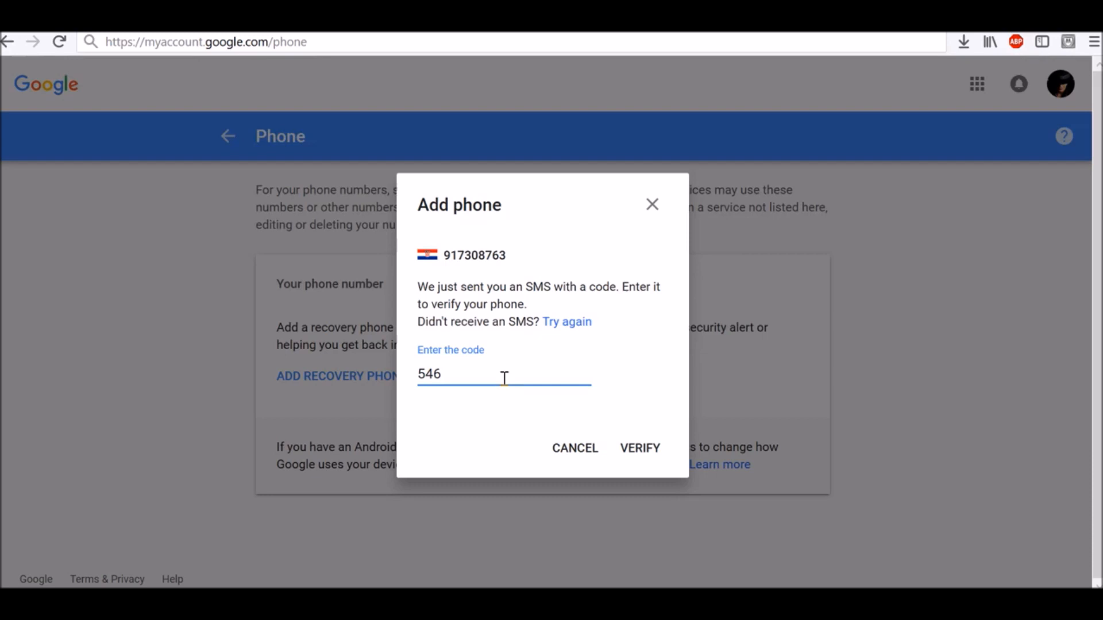
text(327)
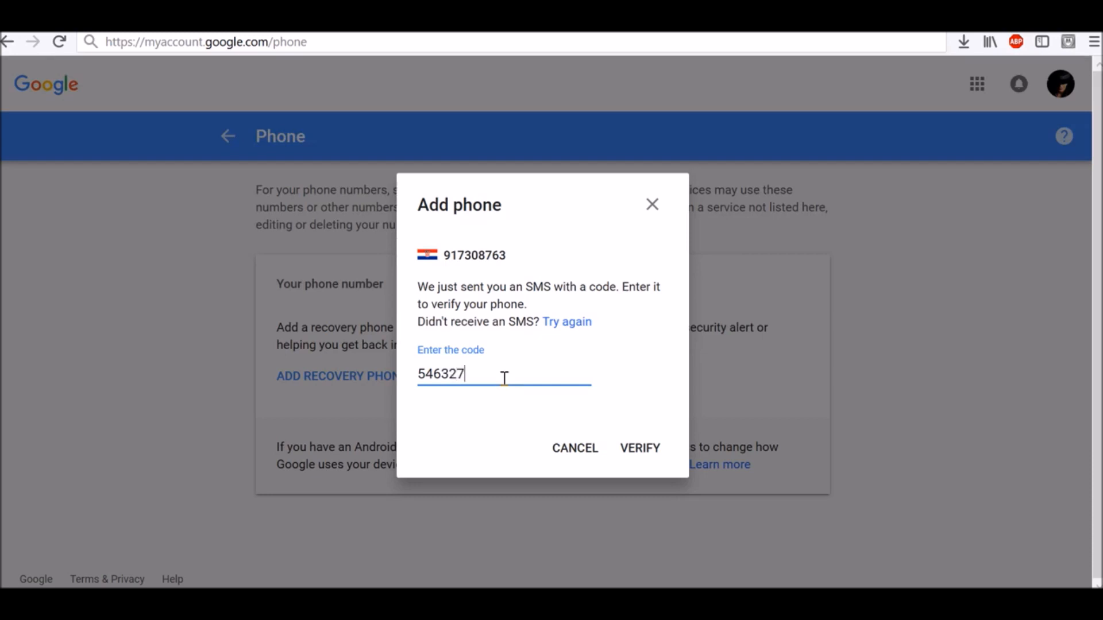
click(639, 448)
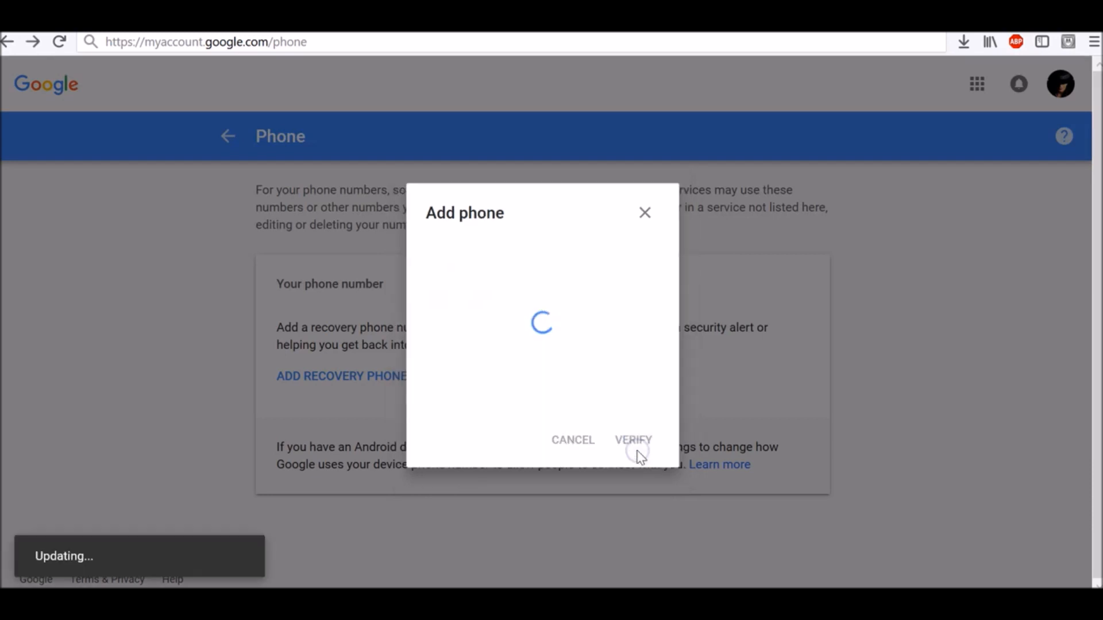
click(632, 440)
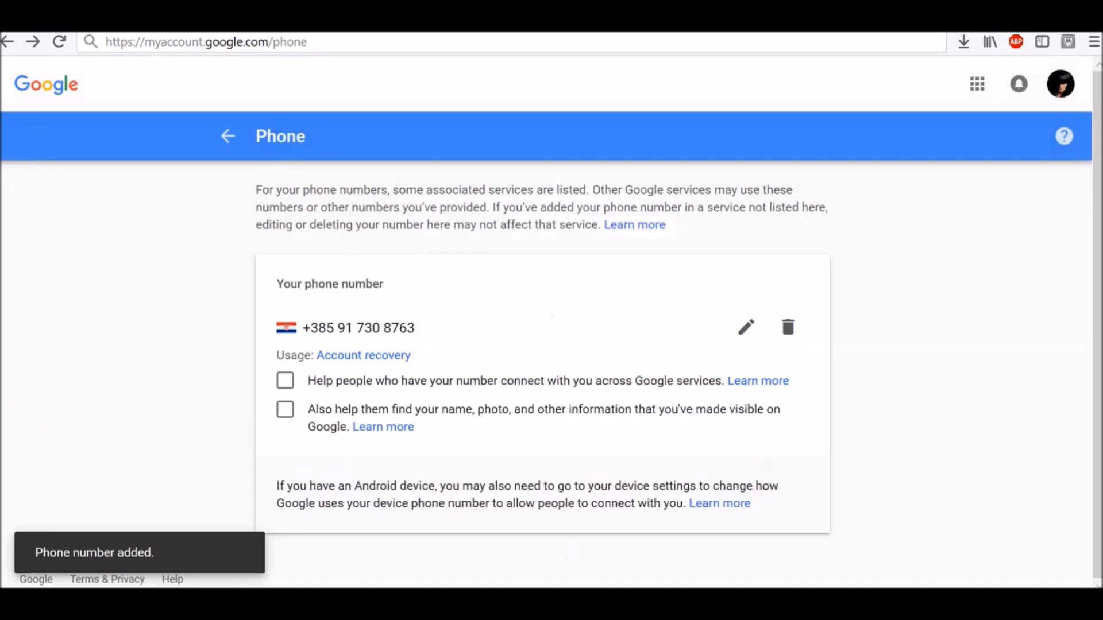